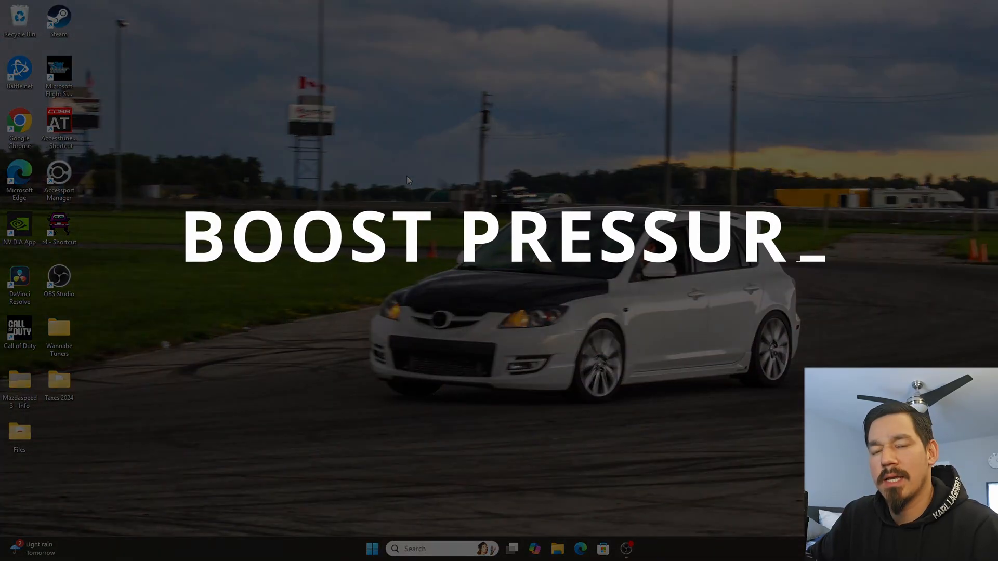
text(e)
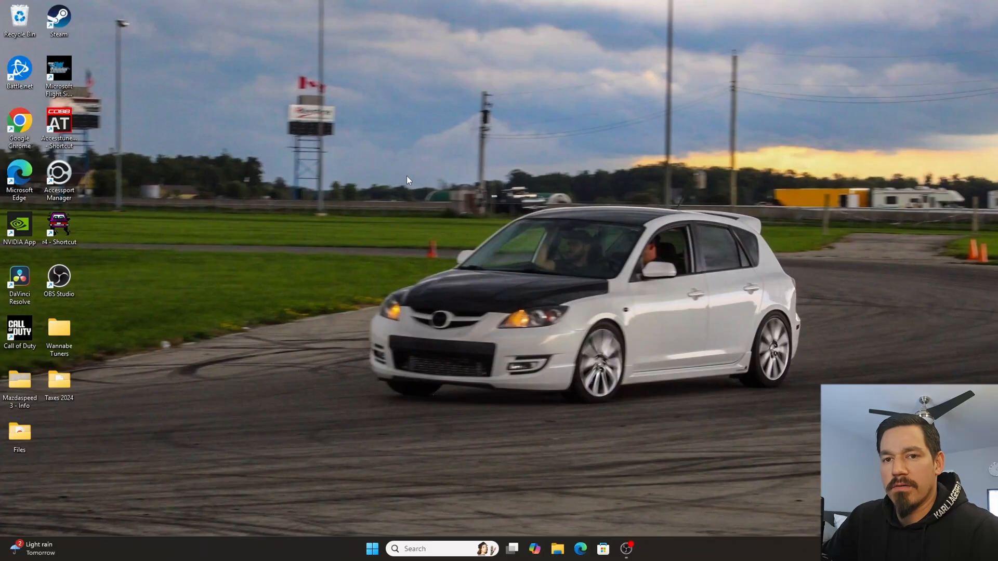
mouse_move(291, 170)
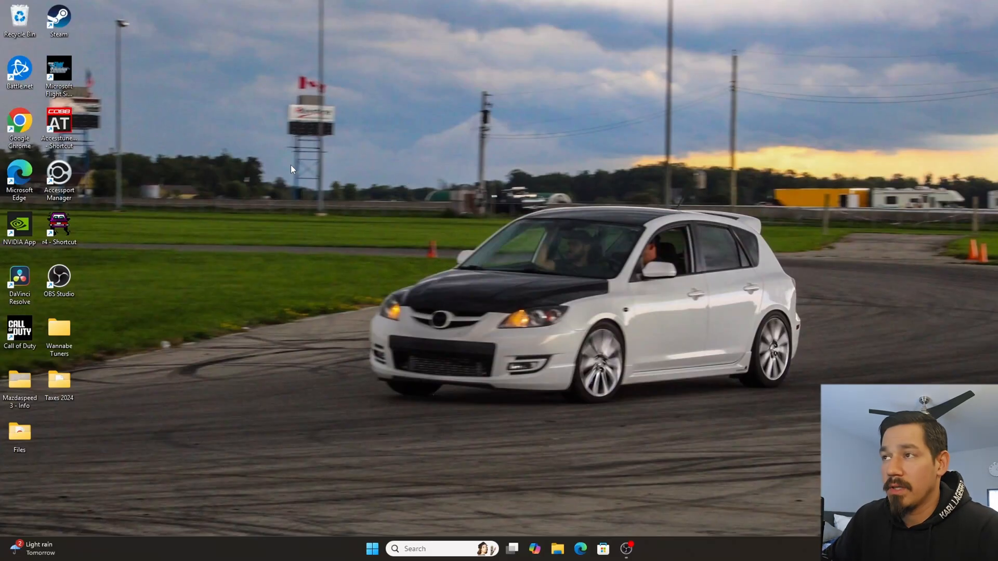
mouse_move(360, 192)
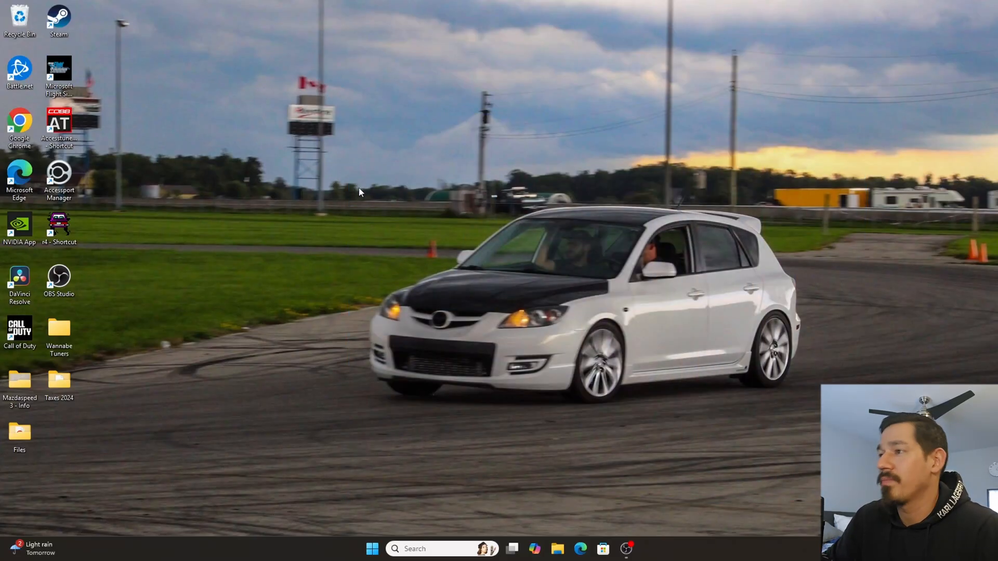